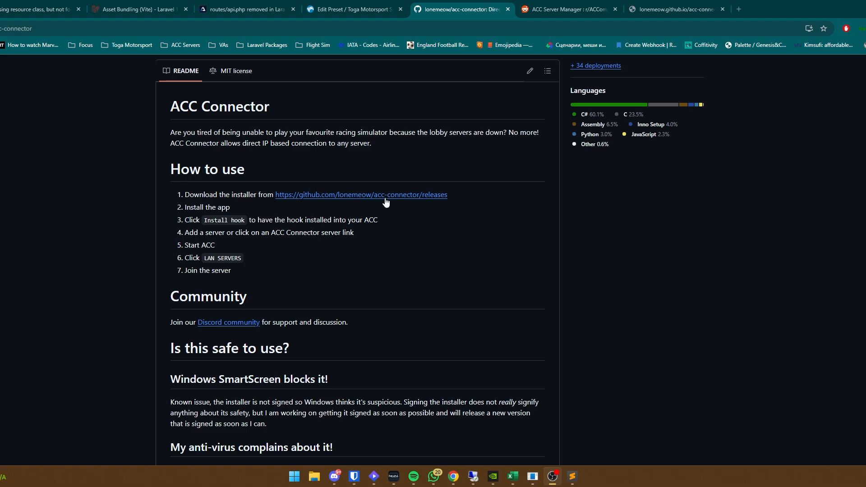
Go from the README to the Releases page listing the v0.9.13 installer
click(361, 195)
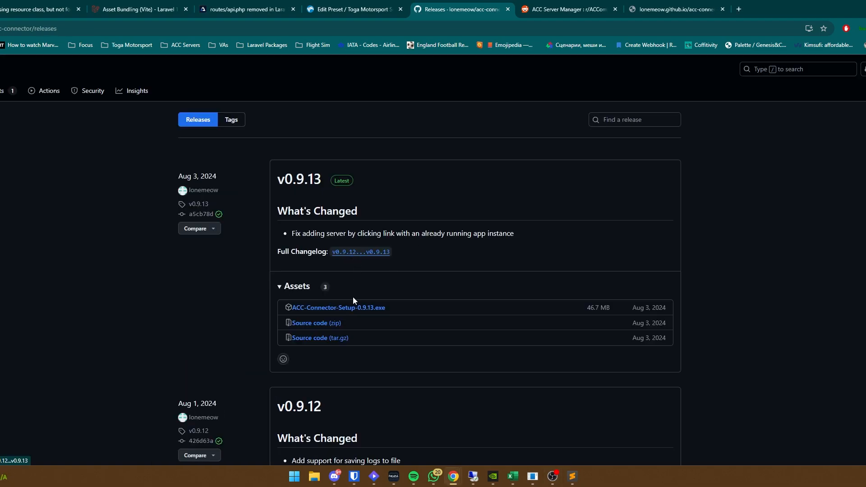
mouse_move(145, 243)
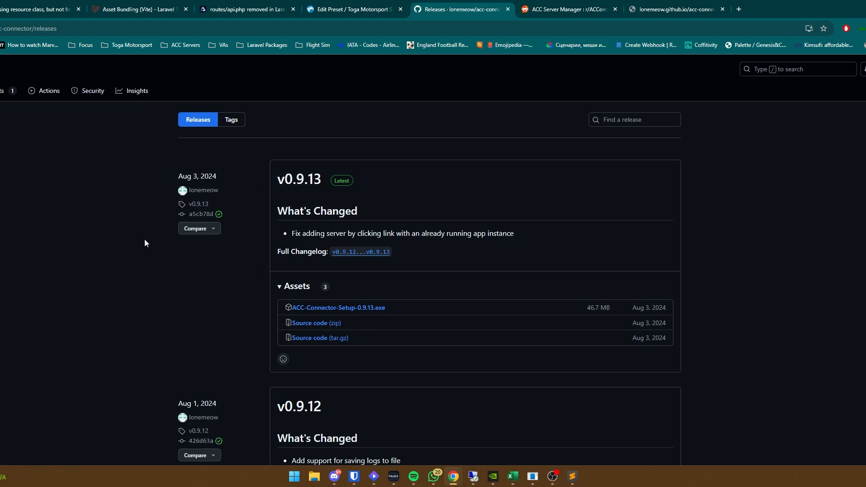
mouse_move(129, 326)
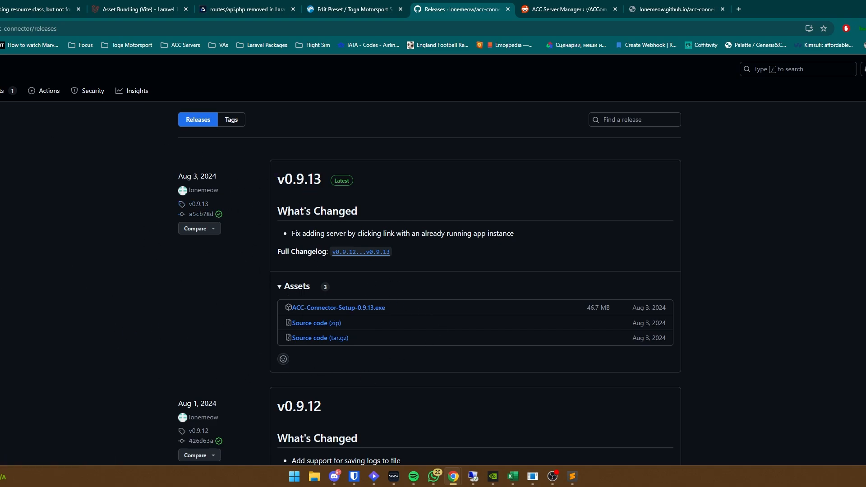
mouse_move(338, 307)
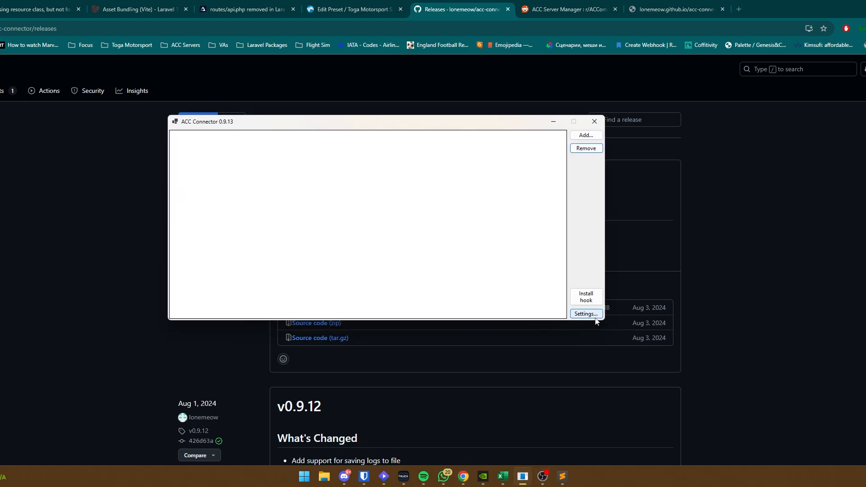
Run ACC Connector and hand it the practice server's join link from a new browser tab
click(585, 314)
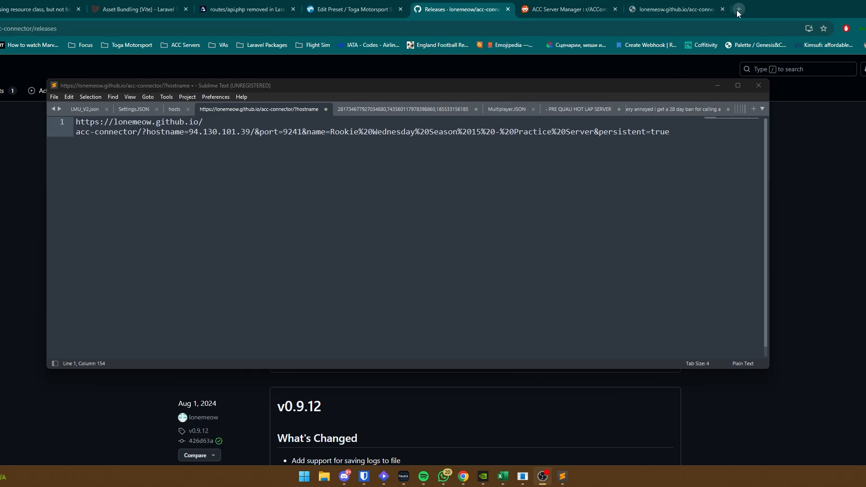
click(736, 9)
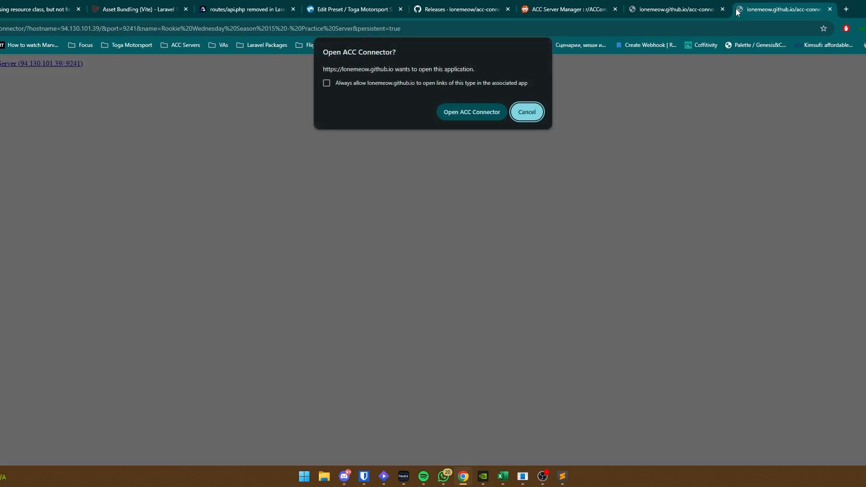
mouse_move(462, 139)
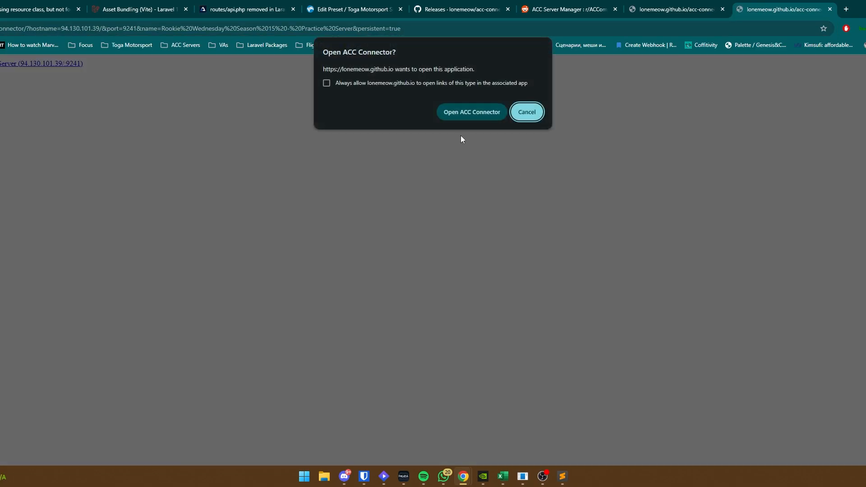
click(471, 111)
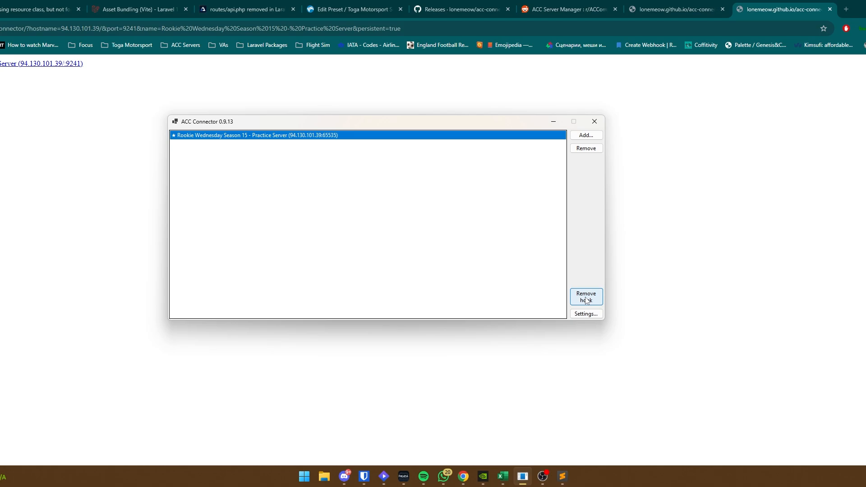
mouse_move(518, 259)
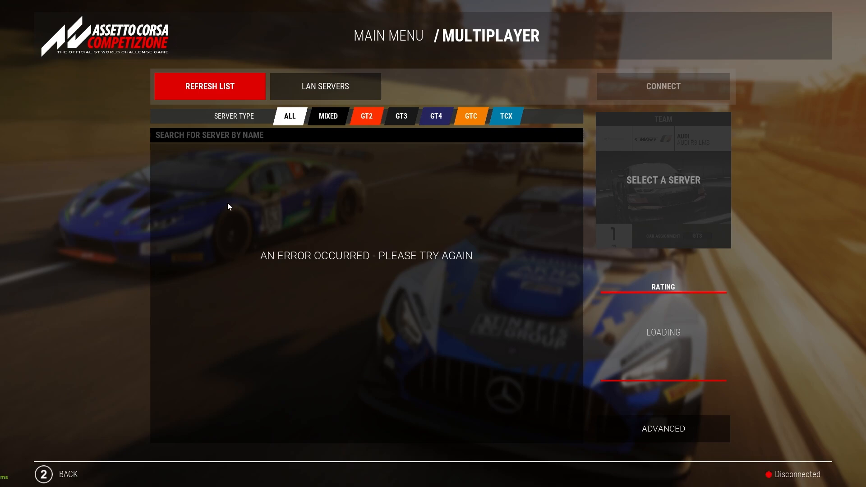
mouse_move(362, 284)
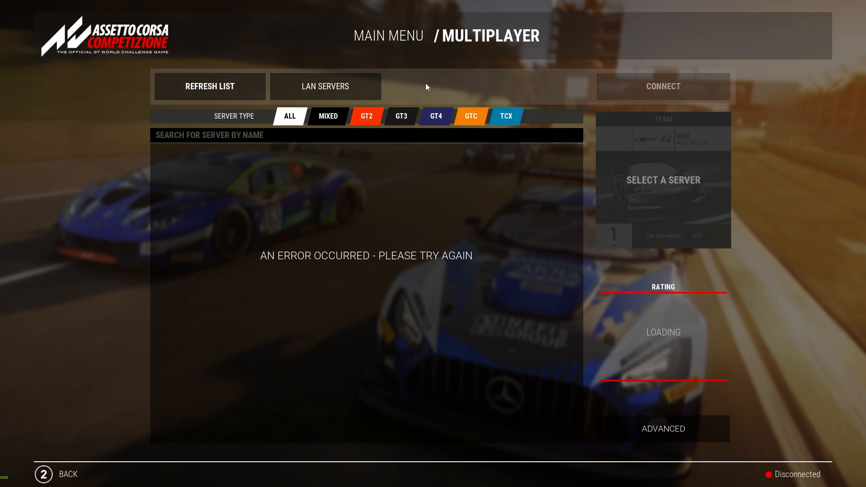
Show the LAN servers list with the Rookie Wednesday Season 15 Practice Server
click(325, 87)
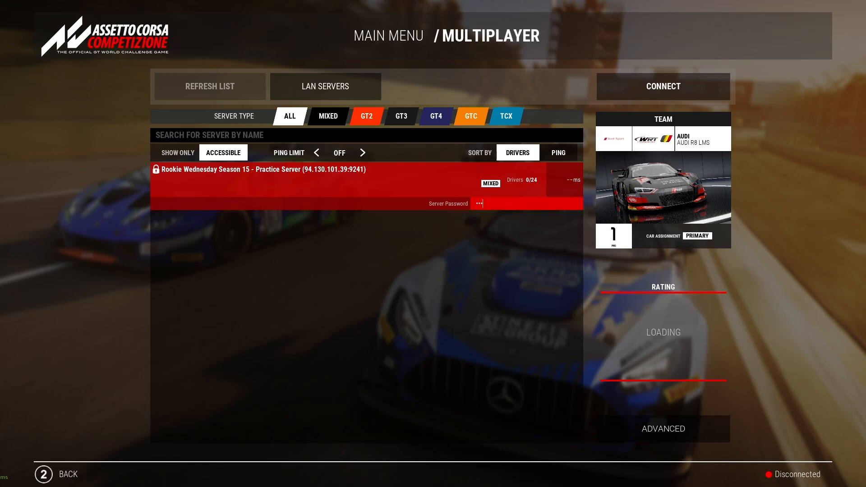
Enter the server password and connect to the practice server at Brands Hatch
text(•)
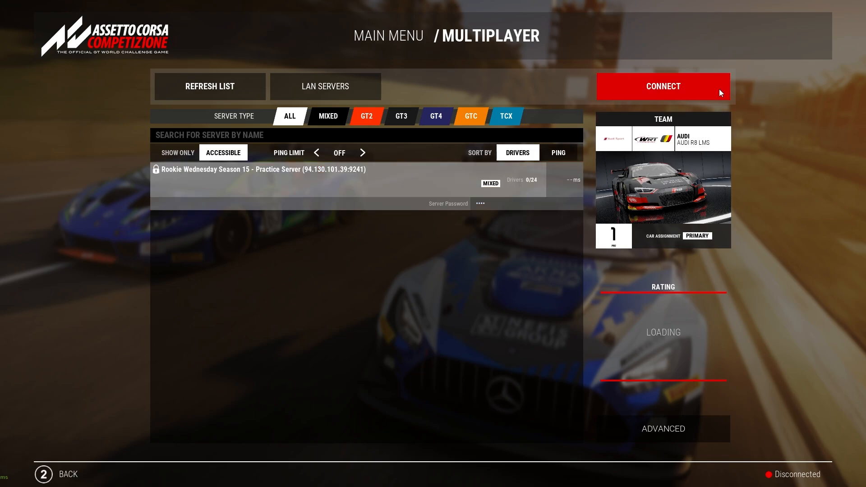
click(662, 87)
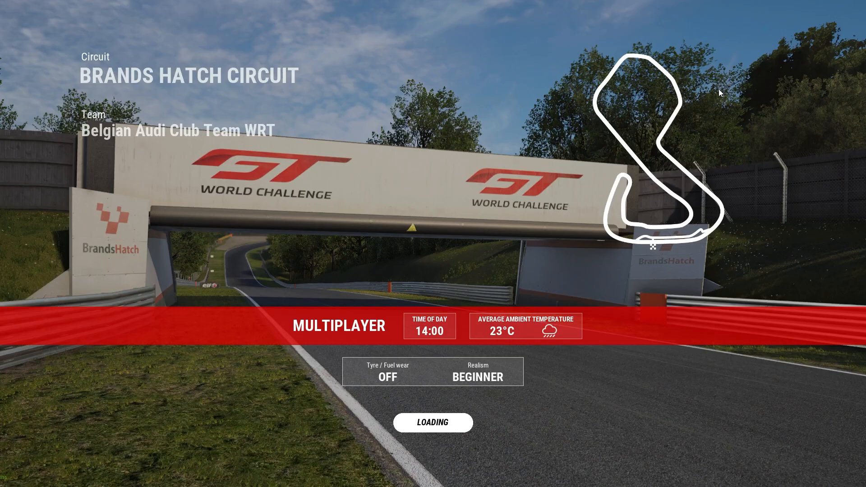